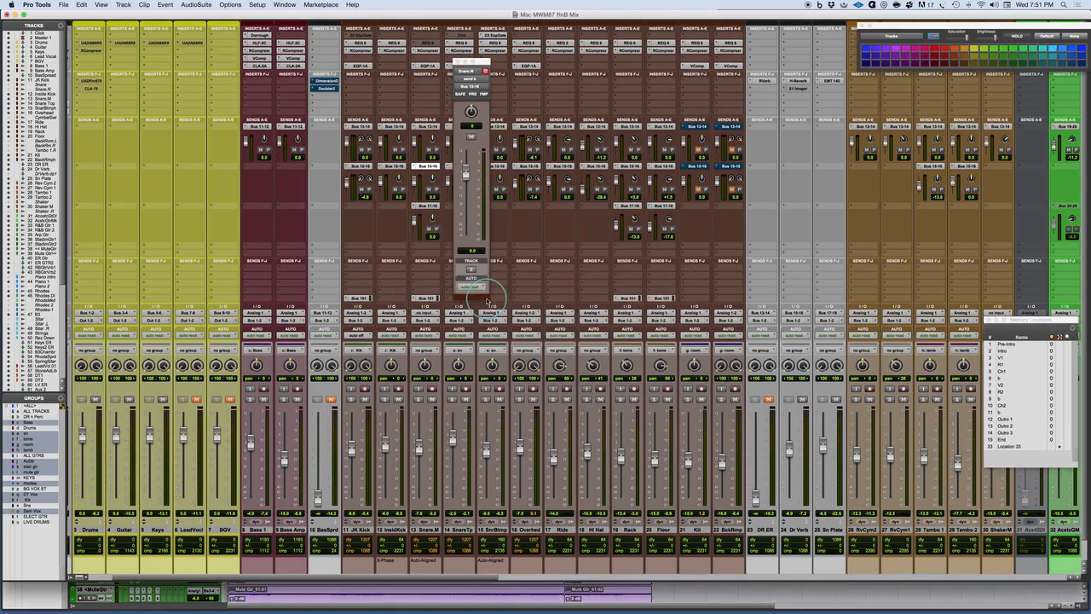
{"action": "mouse_move", "coordinate": [757, 290]}
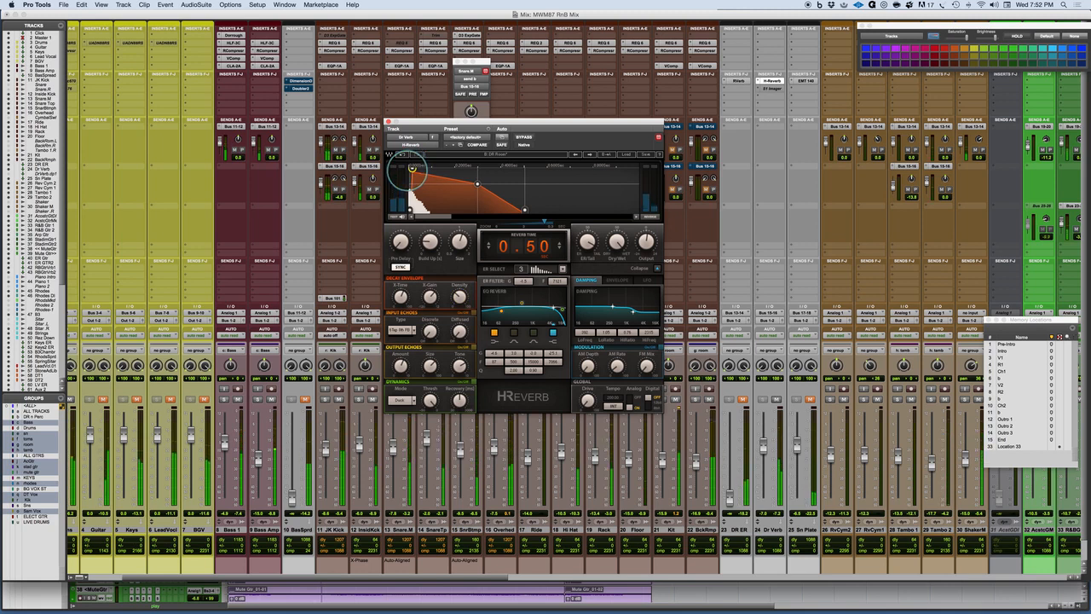
Step: Raise Dr Verb's H-Reverb reverb time from 0.50 to 0.54
{"action": "left_click_drag", "start_coordinate": [412, 168], "coordinate": [438, 170]}
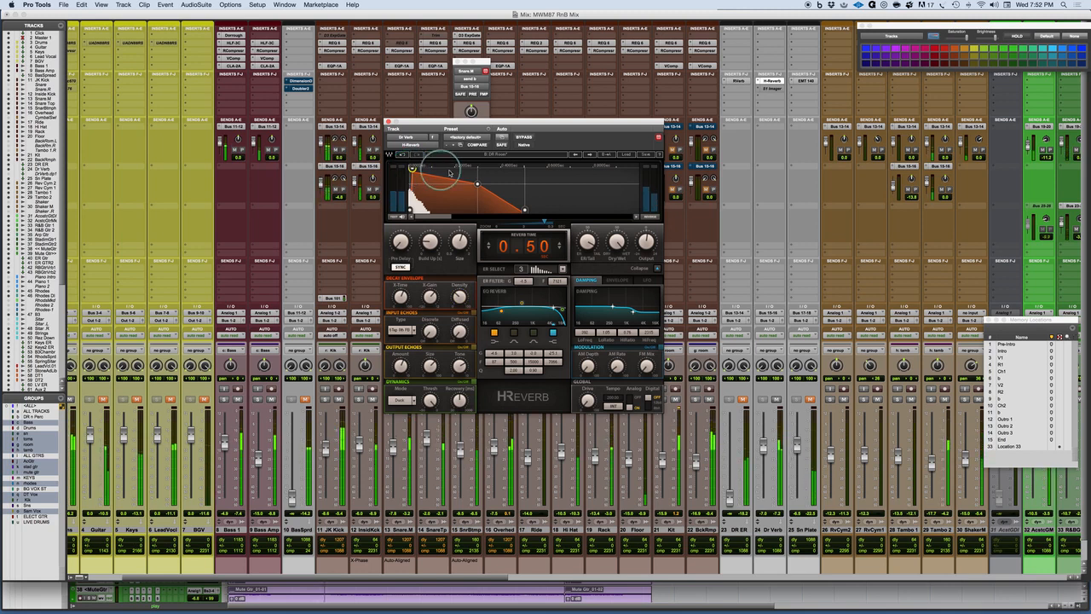
{"action": "left_click_drag", "start_coordinate": [431, 170], "coordinate": [478, 183]}
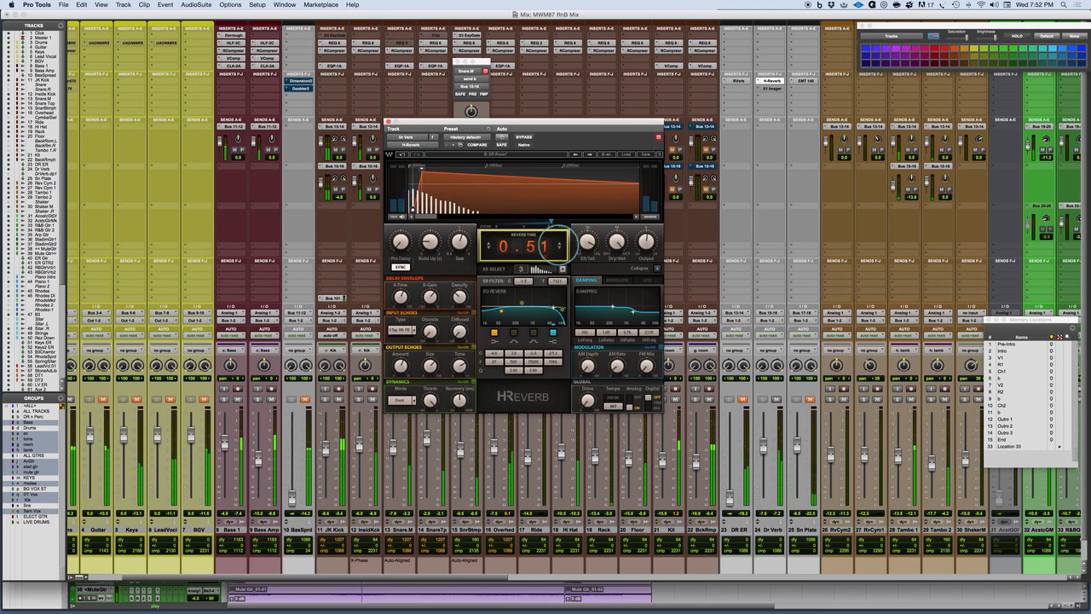
{"action": "left_click_drag", "start_coordinate": [526, 245], "coordinate": [558, 243]}
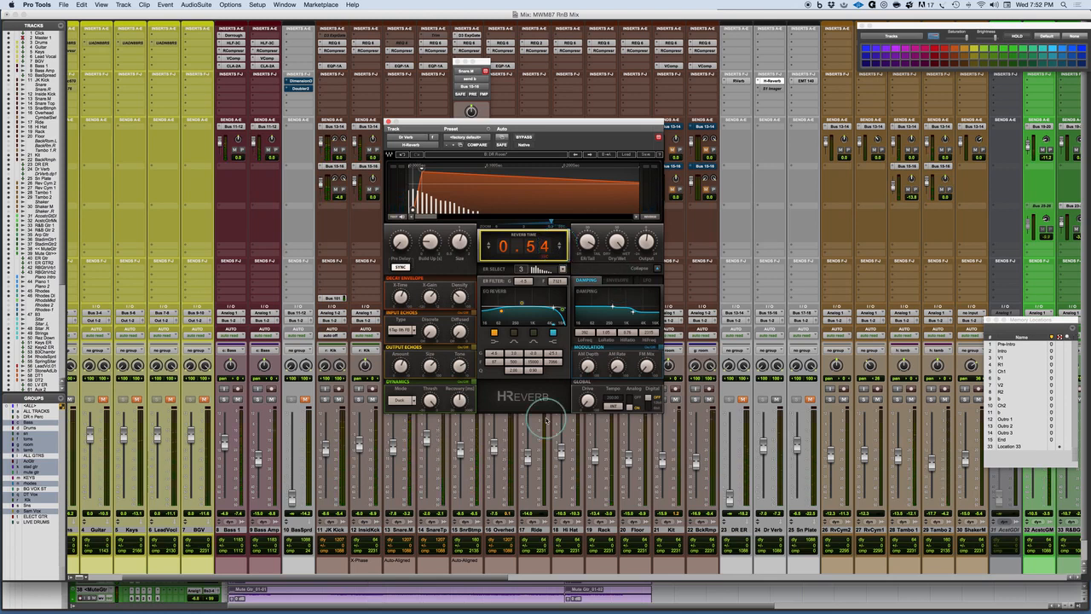
{"action": "mouse_move", "coordinate": [686, 446]}
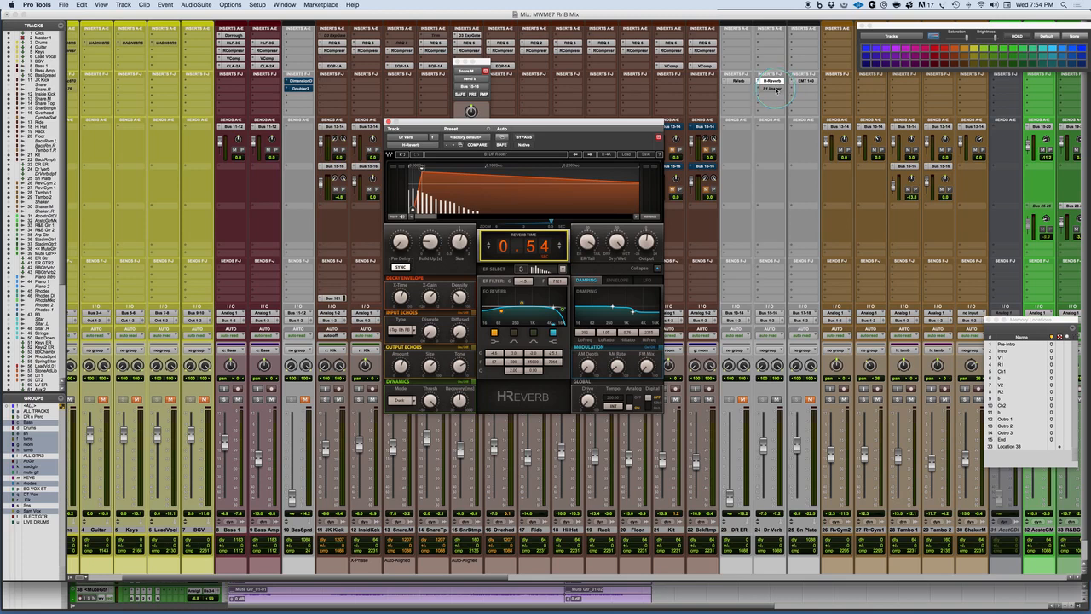
Step: Open the S1 Stereo Imager insert on the Dr Verb track
{"action": "left_click", "coordinate": [772, 81]}
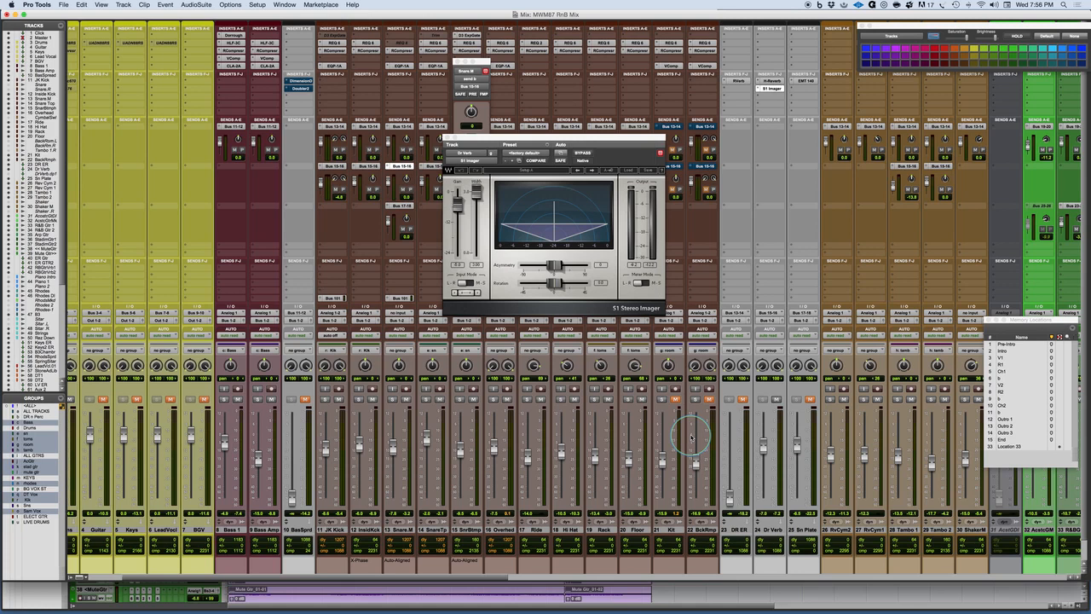
{"action": "mouse_move", "coordinate": [739, 538]}
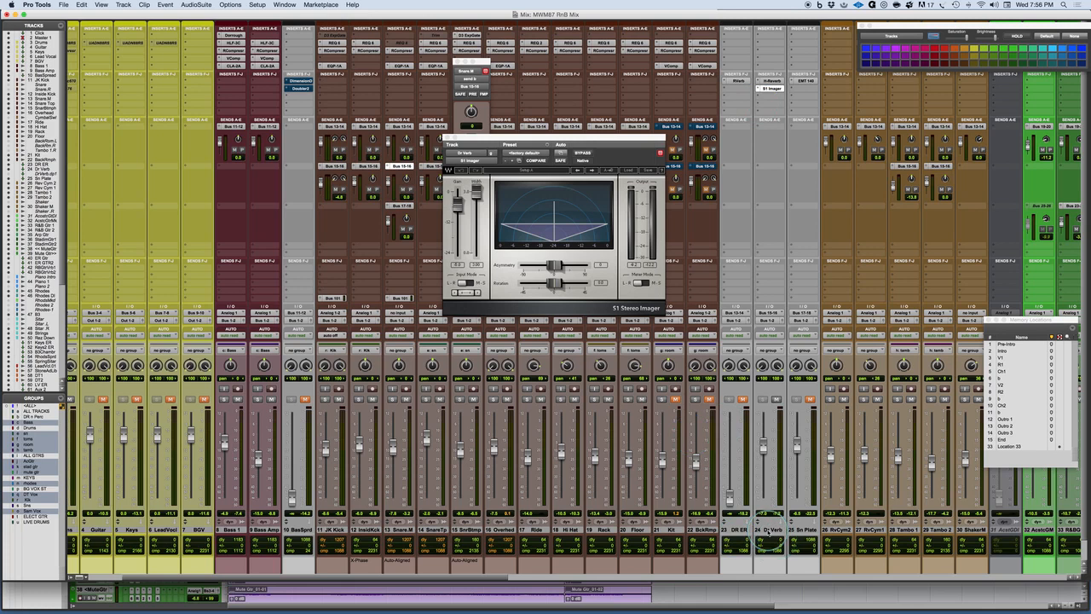
Step: Split Dr Verb into mono DrVerb.L and DrVerb.R tracks and assign an input source
{"action": "right_click", "coordinate": [772, 530]}
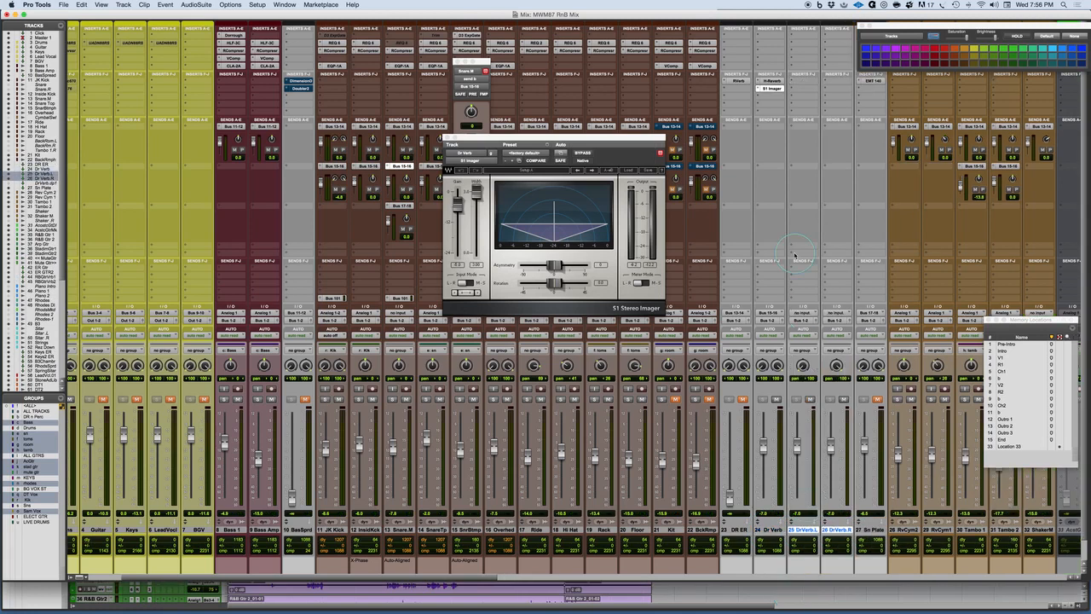
{"action": "left_click", "coordinate": [823, 321]}
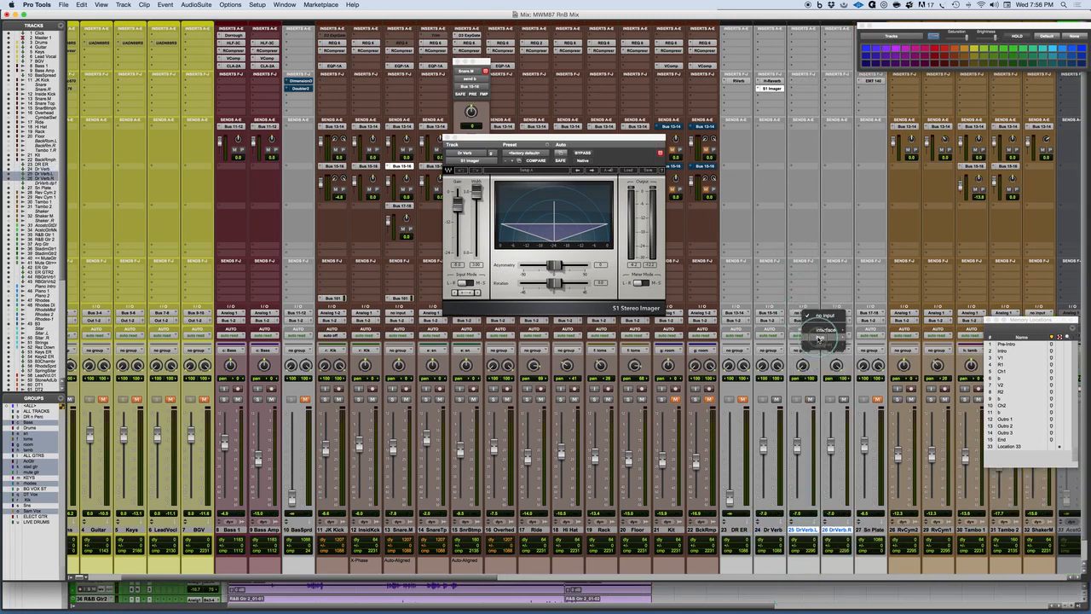
{"action": "left_click", "coordinate": [825, 337]}
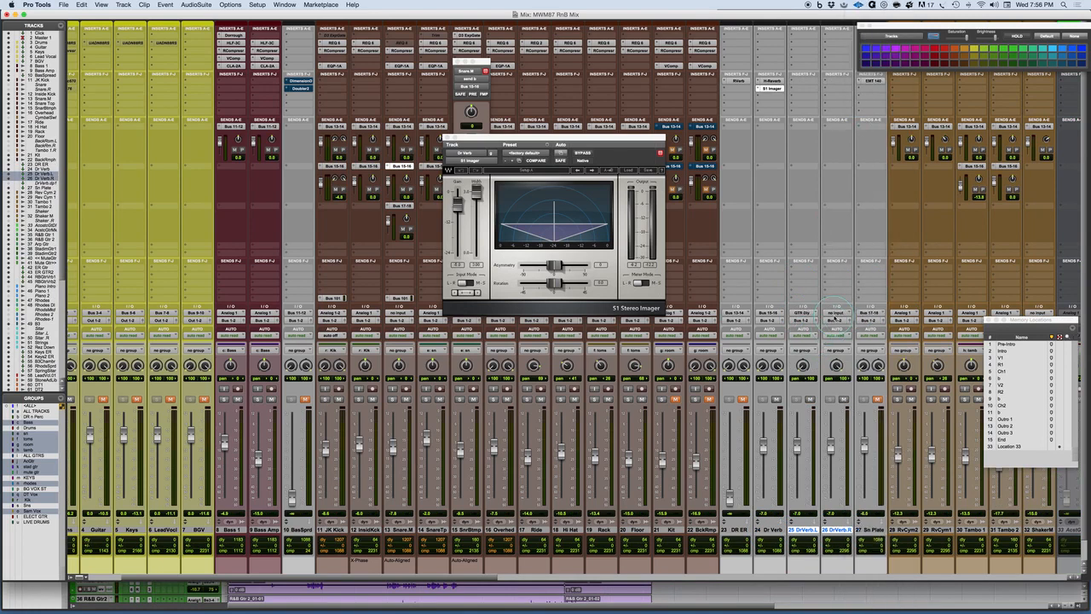
{"action": "left_click", "coordinate": [866, 320]}
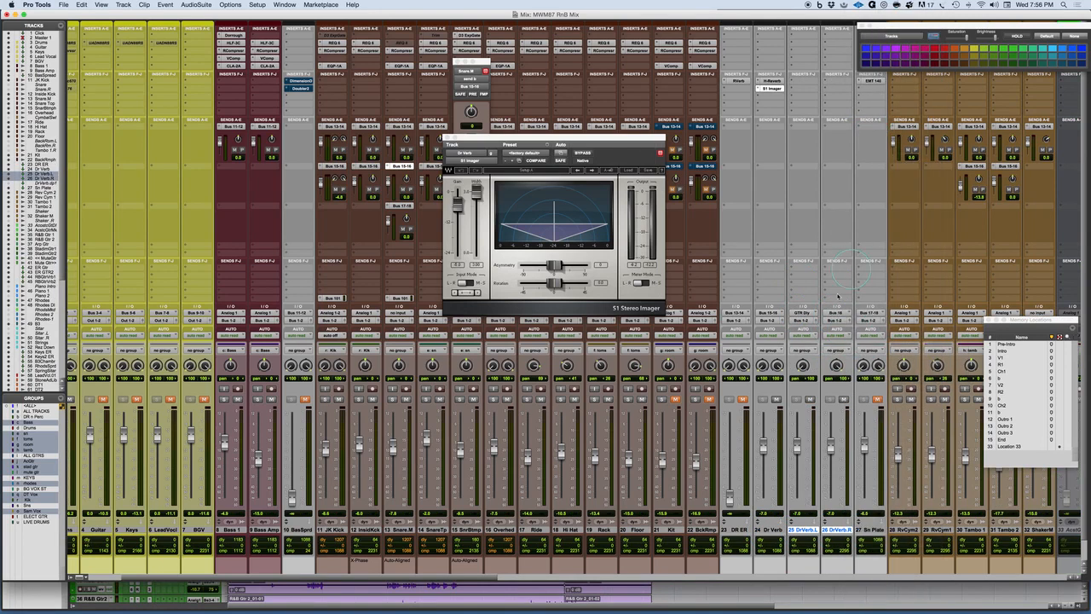
{"action": "mouse_move", "coordinate": [597, 141]}
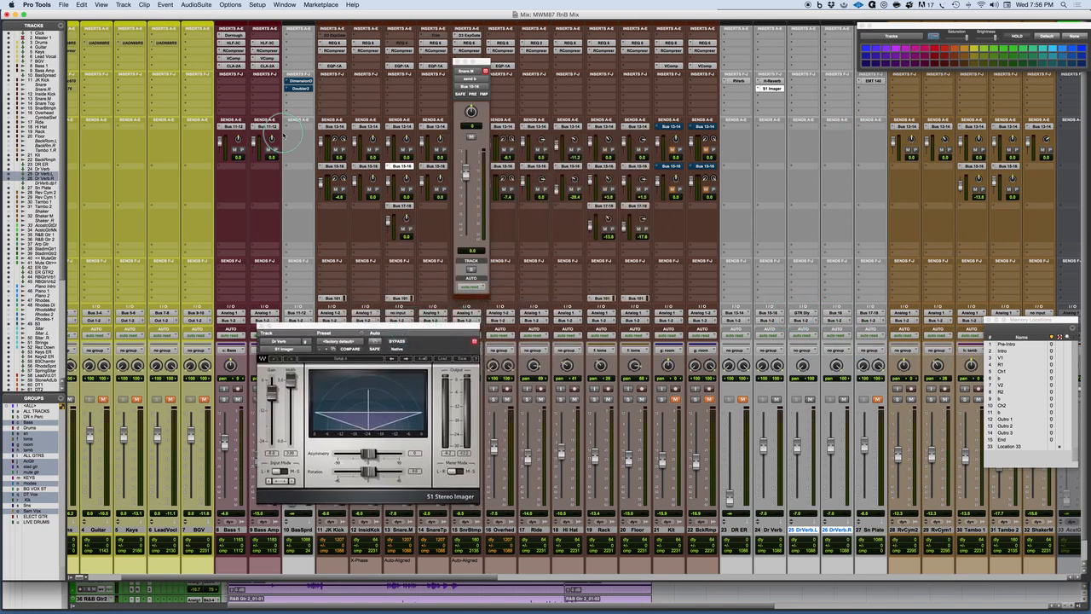
{"action": "mouse_move", "coordinate": [610, 162]}
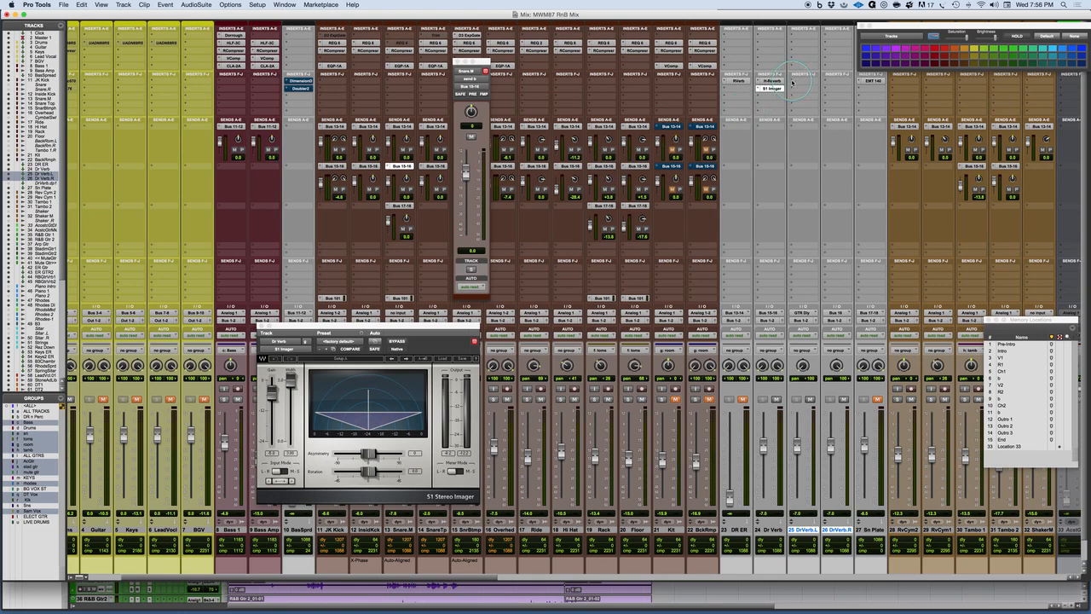
Step: Insert H-Reverb (mono/stereo) on the DrVerb.L track
{"action": "left_click", "coordinate": [772, 81]}
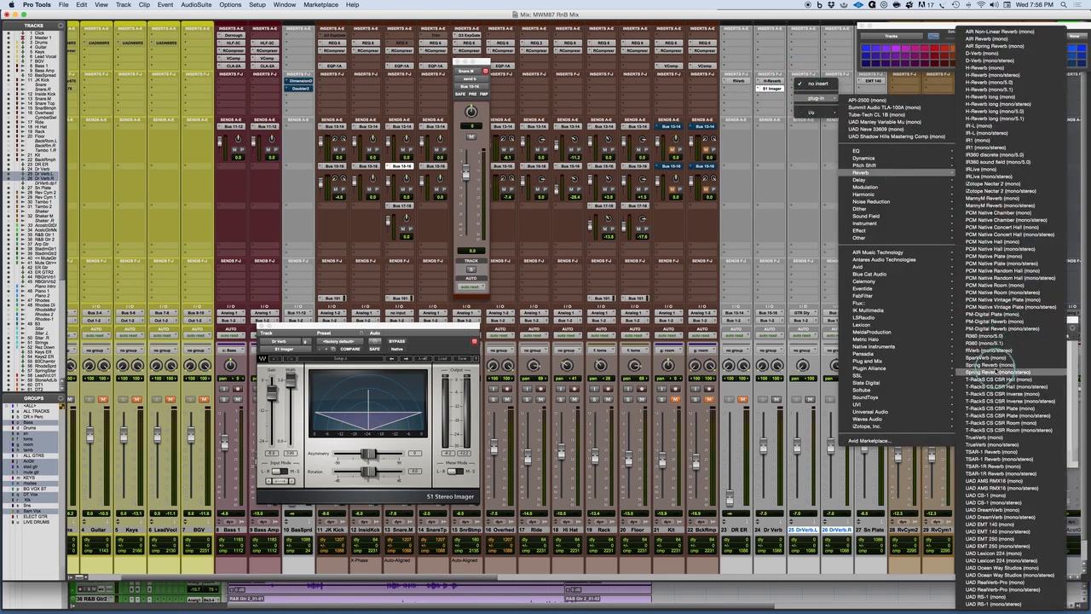
{"action": "mouse_move", "coordinate": [1002, 176]}
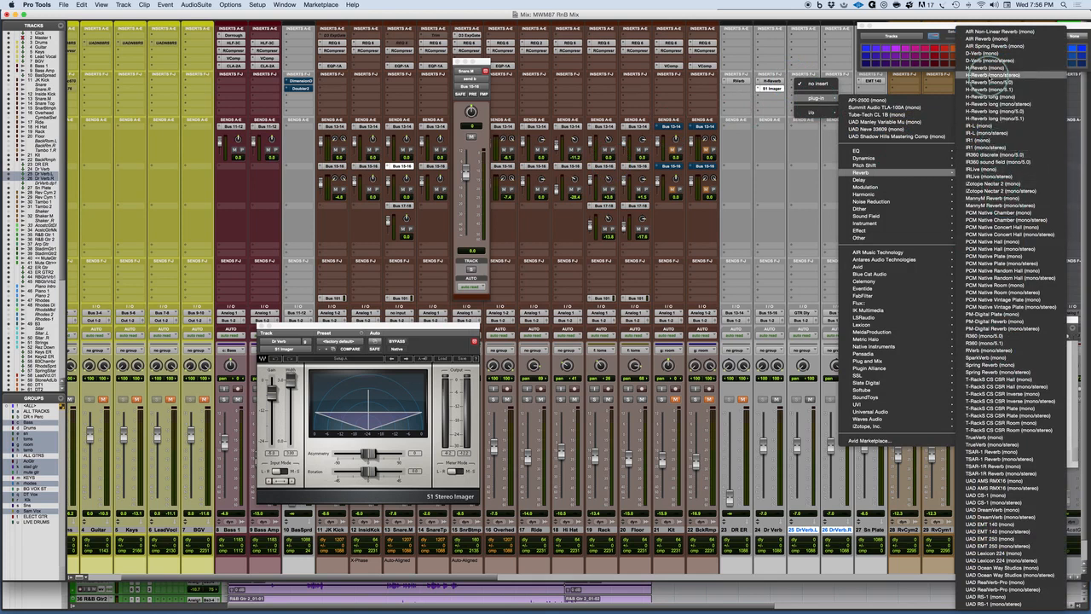
{"action": "left_click", "coordinate": [993, 75]}
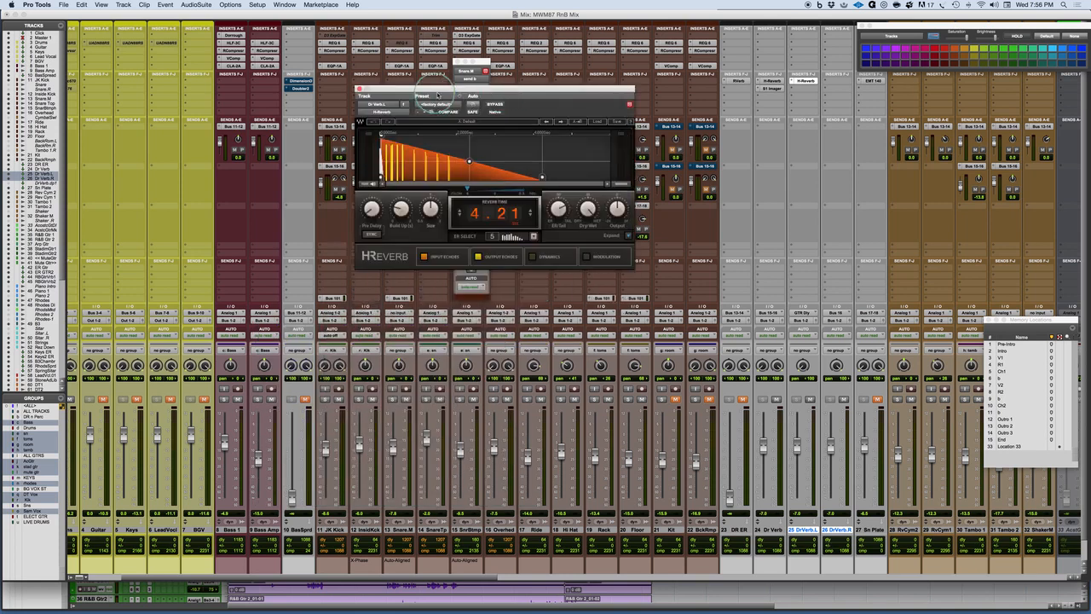
{"action": "left_click", "coordinate": [418, 96]}
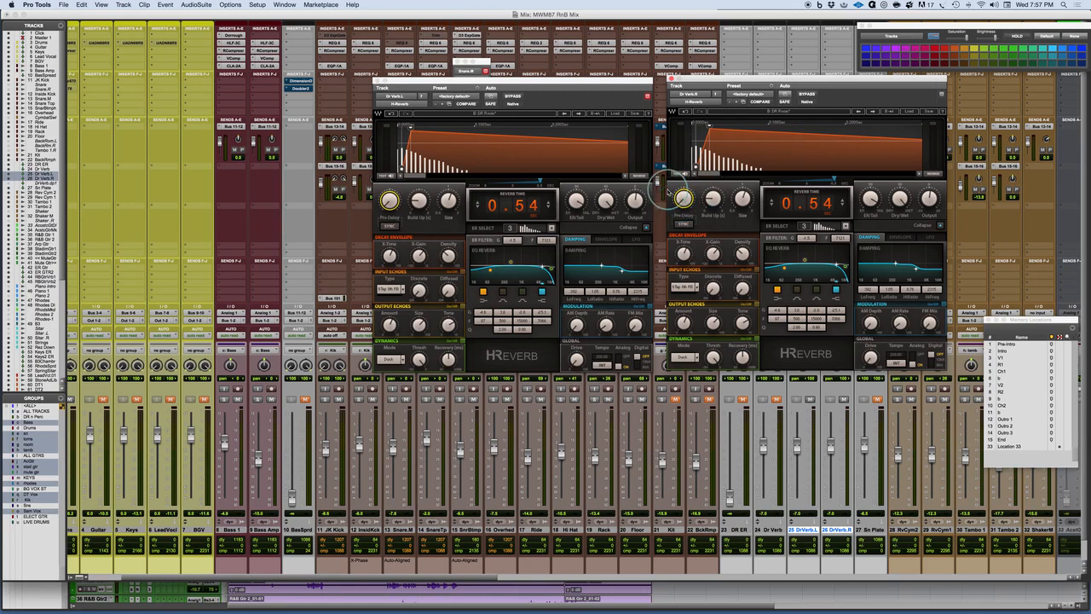
{"action": "mouse_move", "coordinate": [488, 166]}
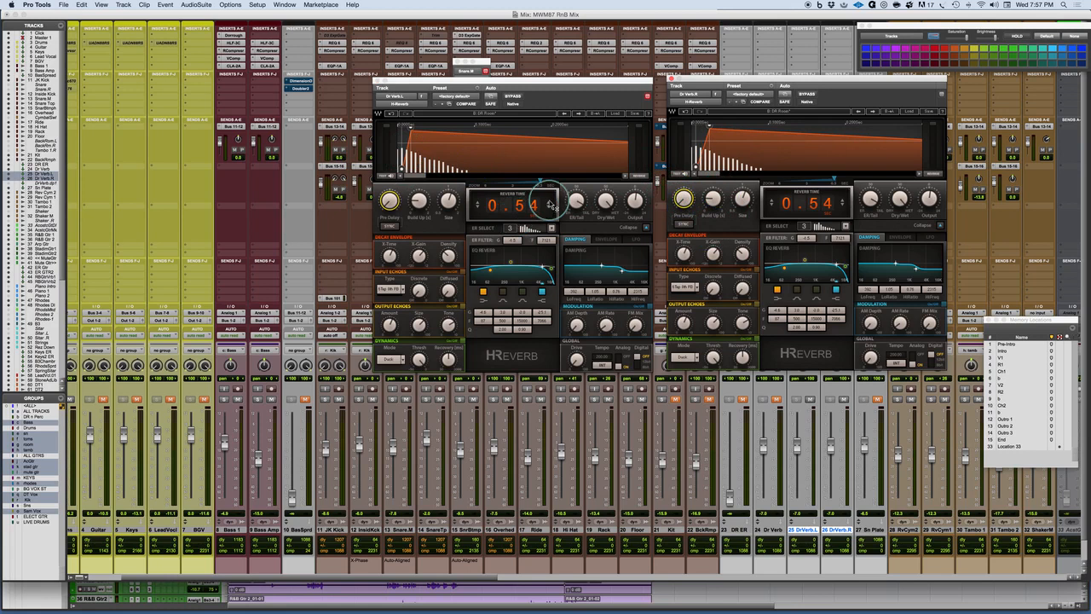
Step: Set the left H-Reverb's reverb time to 0.56
{"action": "left_click_drag", "start_coordinate": [550, 205], "coordinate": [545, 196]}
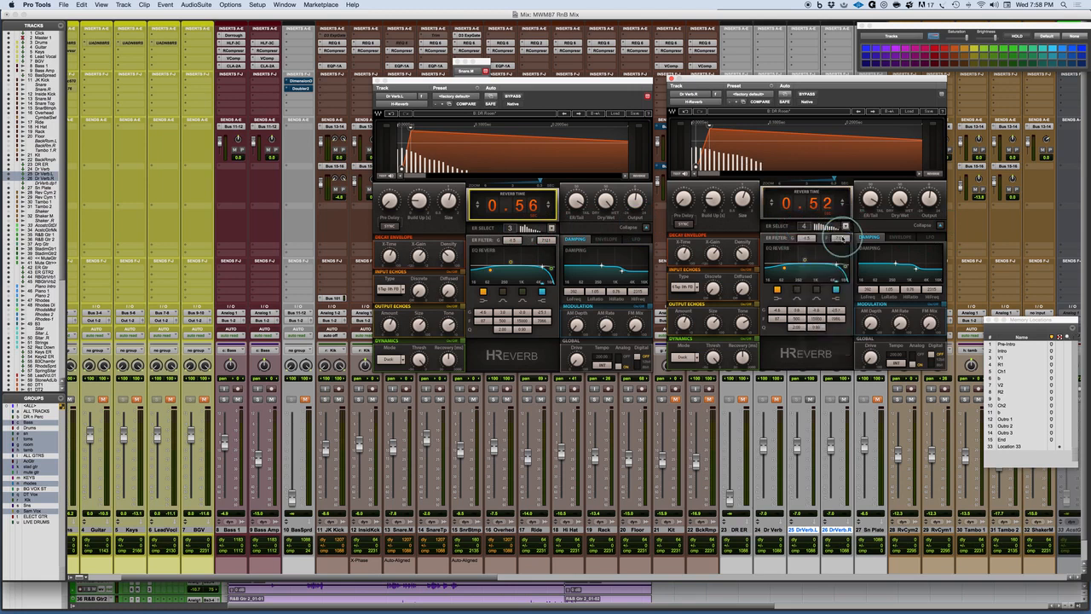
Step: Set the right H-Reverb's ER Select to pattern 5
{"action": "left_click", "coordinate": [806, 226]}
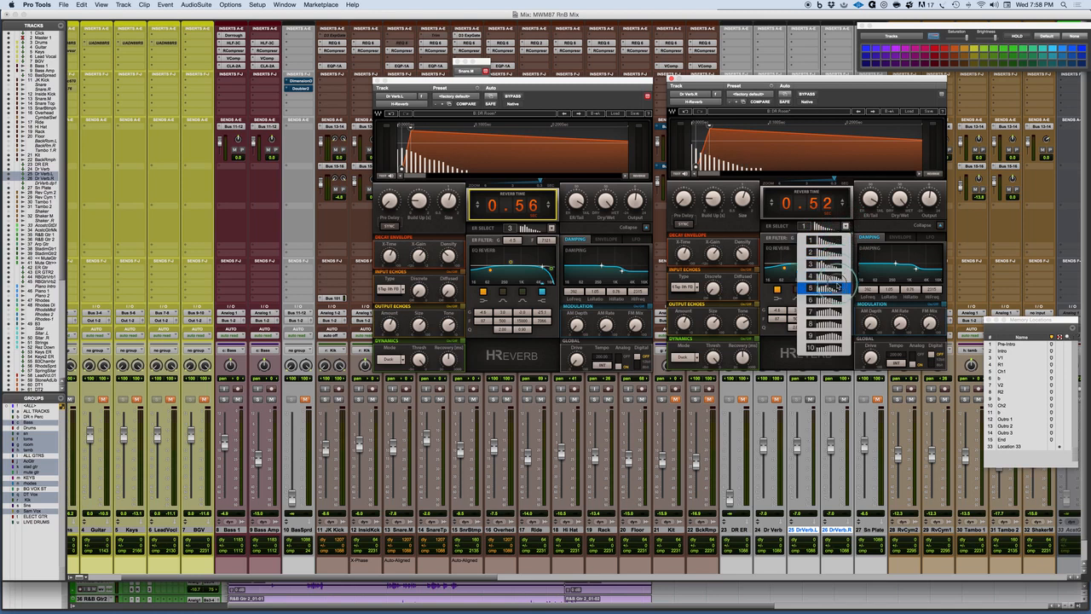
{"action": "left_click", "coordinate": [823, 289]}
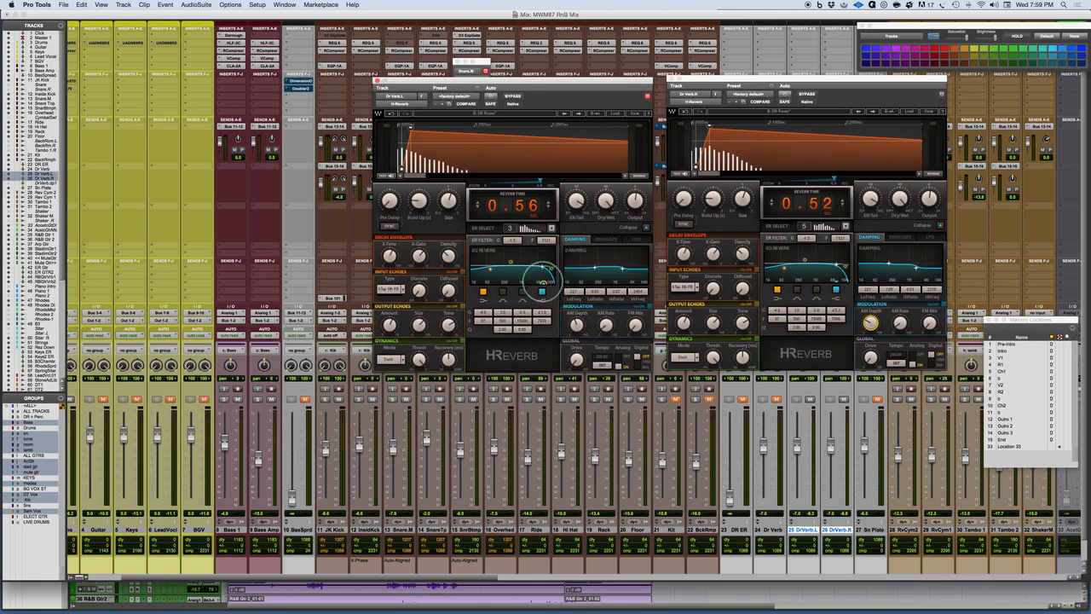
{"action": "left_click_drag", "start_coordinate": [520, 269], "coordinate": [542, 285]}
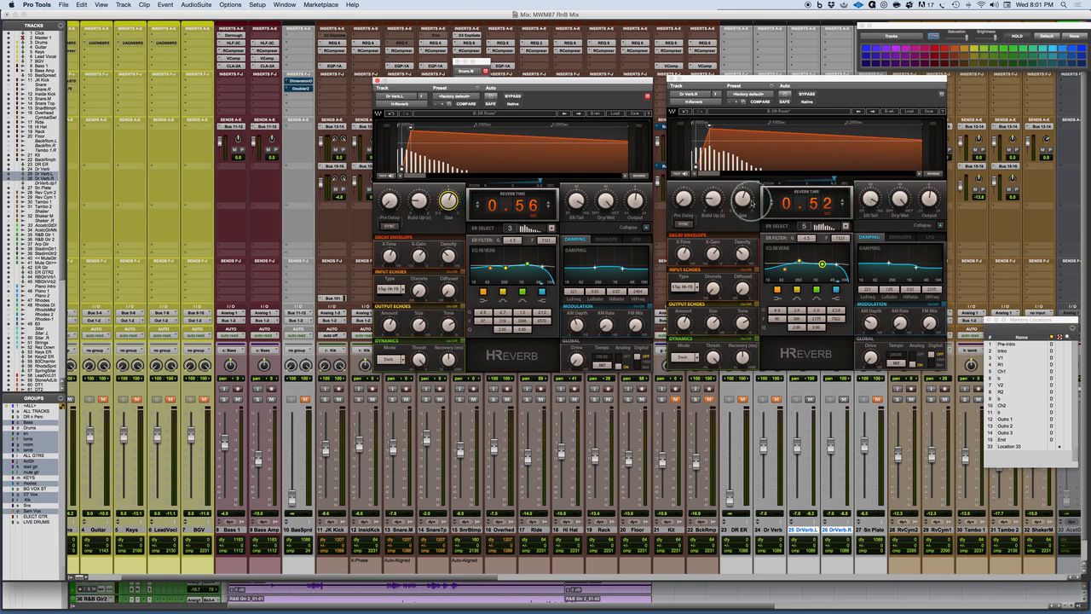
Step: Set DrVerb.R's reverb time to 0.54 and DrVerb.L's to about 0.53
{"action": "left_click_drag", "start_coordinate": [744, 214], "coordinate": [744, 196]}
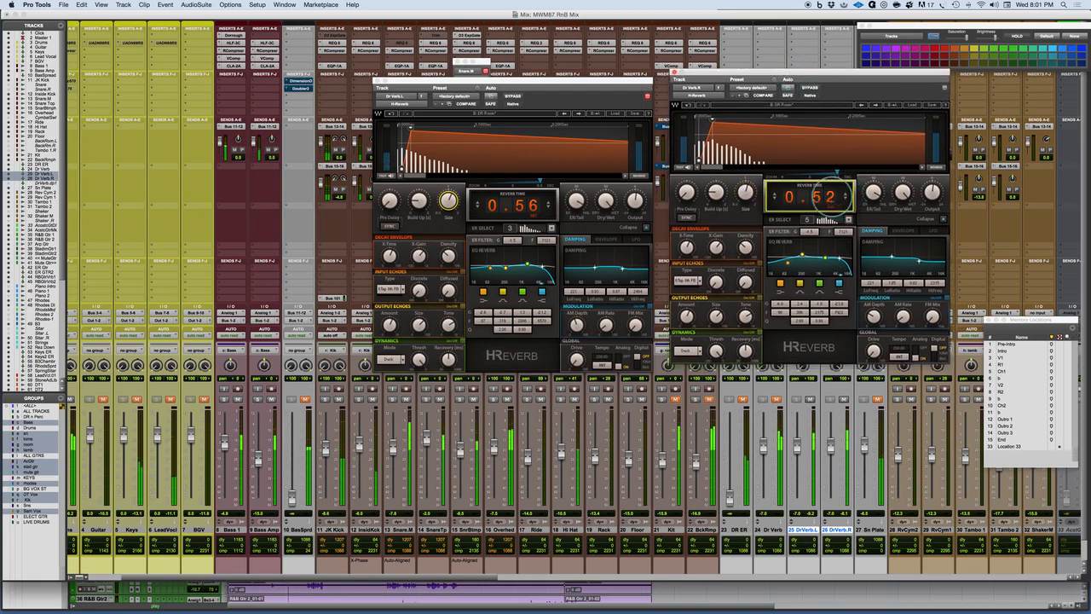
{"action": "left_click_drag", "start_coordinate": [816, 196], "coordinate": [816, 190]}
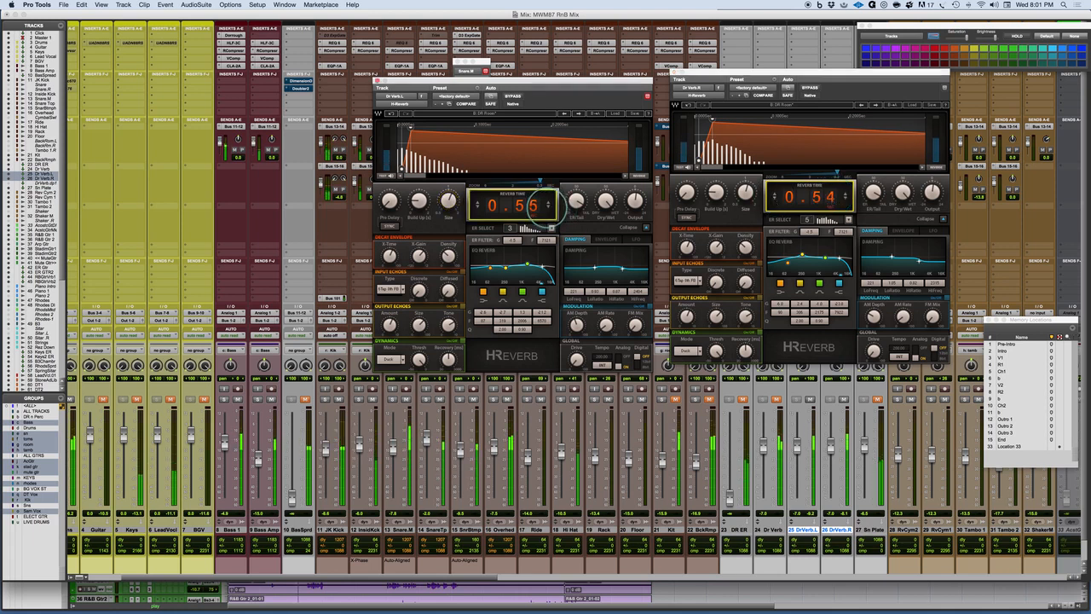
{"action": "left_click_drag", "start_coordinate": [537, 205], "coordinate": [532, 211]}
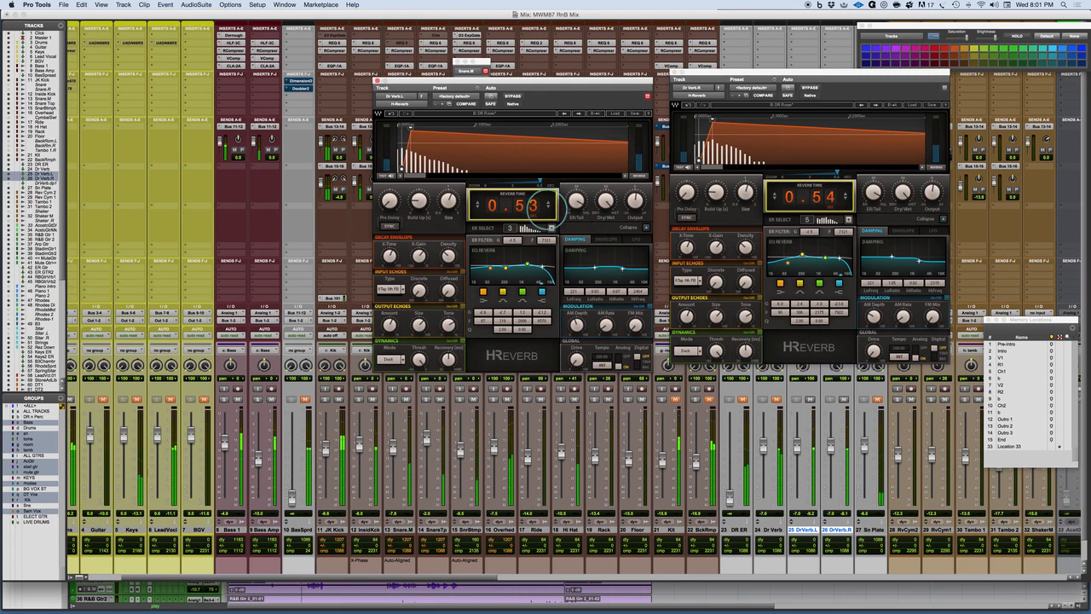
{"action": "left_click_drag", "start_coordinate": [533, 204], "coordinate": [535, 201]}
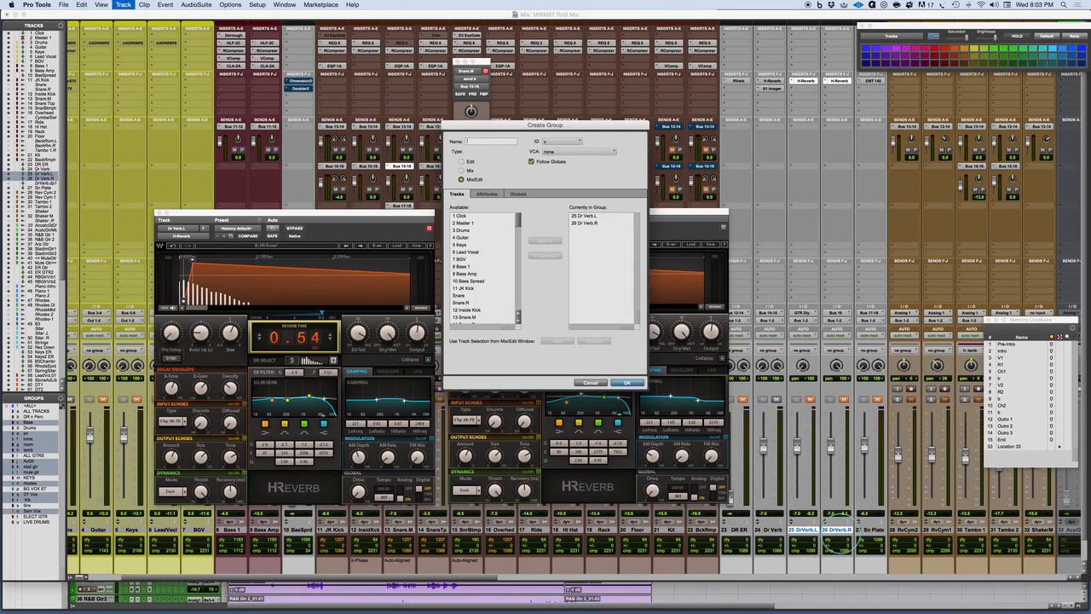
Step: Name the new group 'DR verb' and confirm it
{"action": "type", "text": "DR verb"}
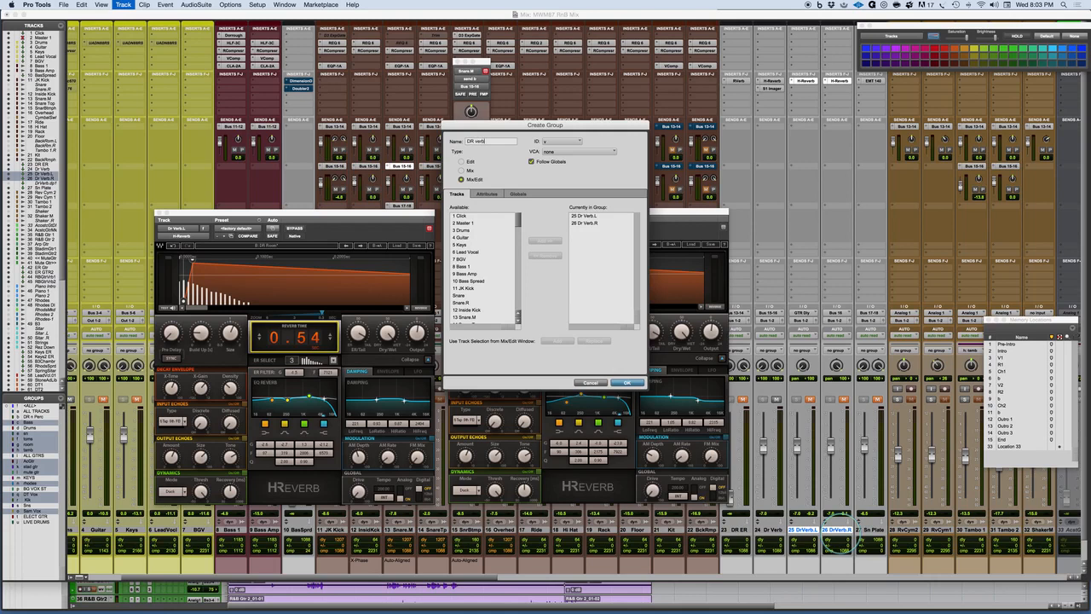
{"action": "left_click", "coordinate": [628, 382]}
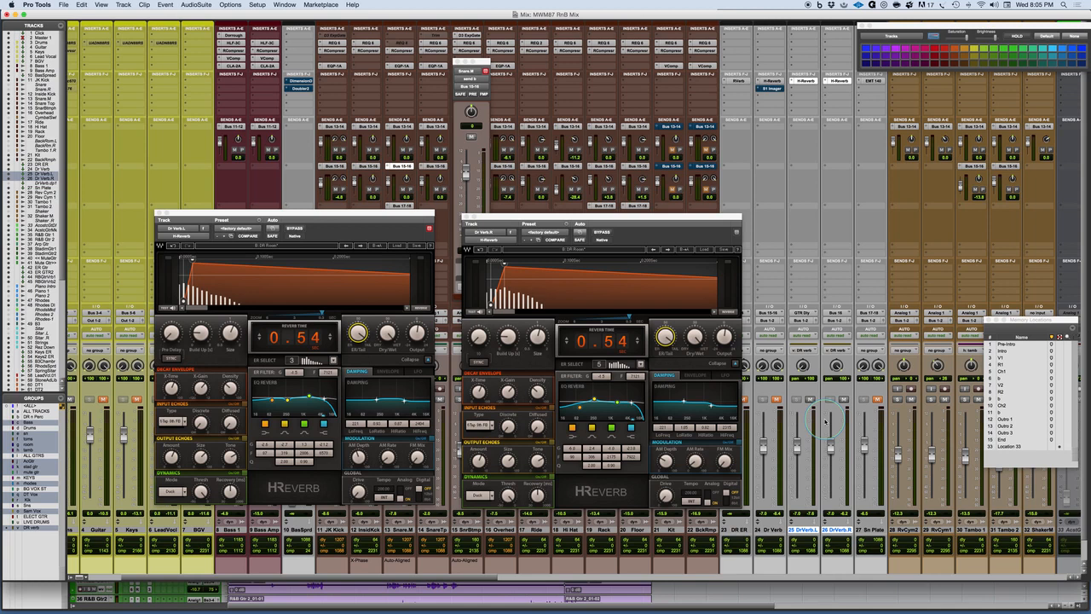
{"action": "mouse_move", "coordinate": [391, 254]}
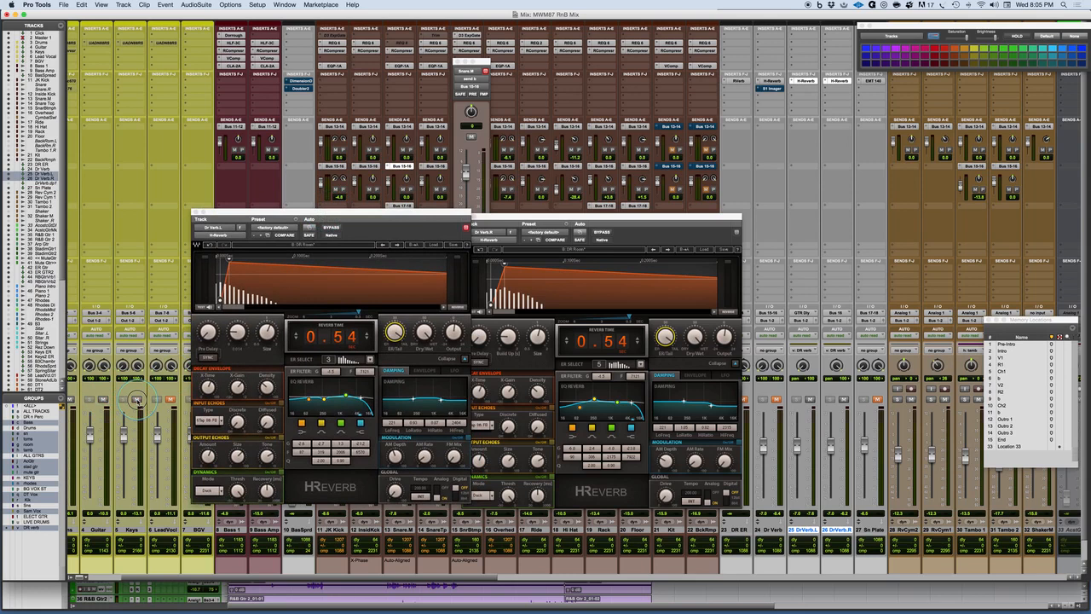
{"action": "mouse_move", "coordinate": [537, 217]}
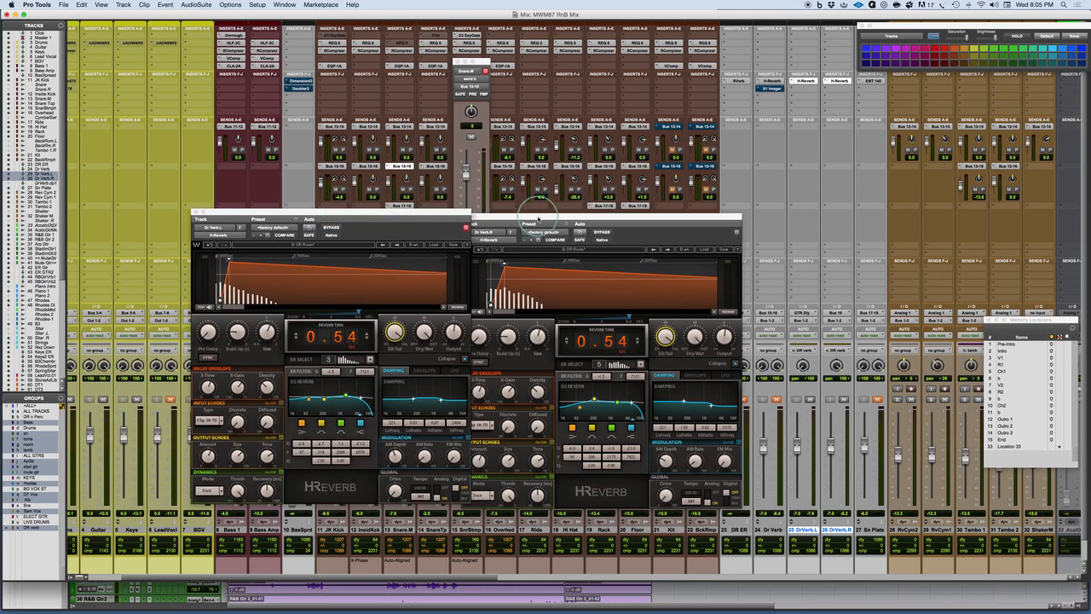